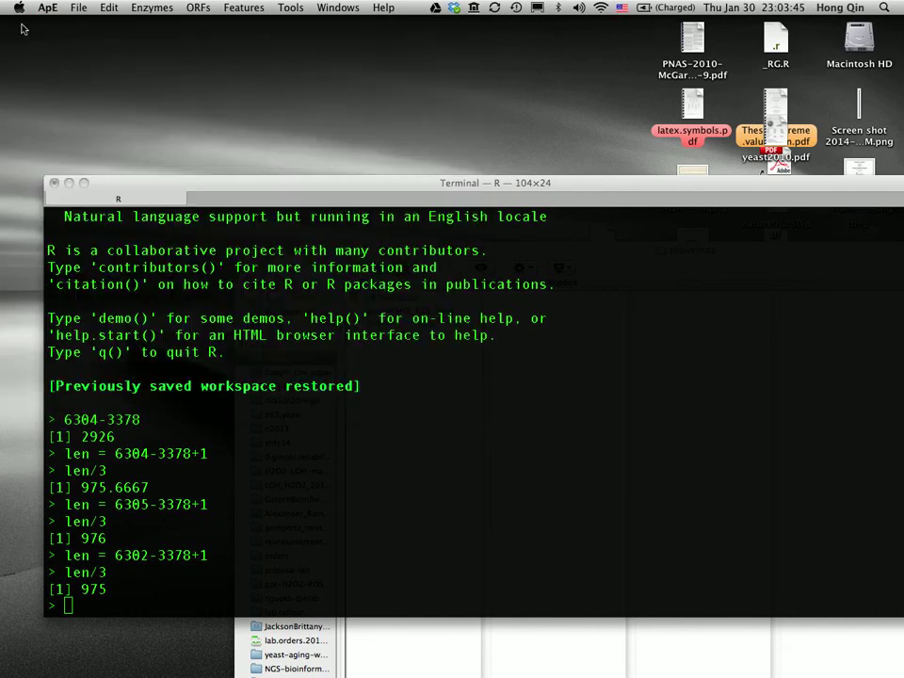
- Browse the sequences folder via File > Open and choose pMSH2.fasta
{"action": "left_click", "coordinate": [79, 7]}
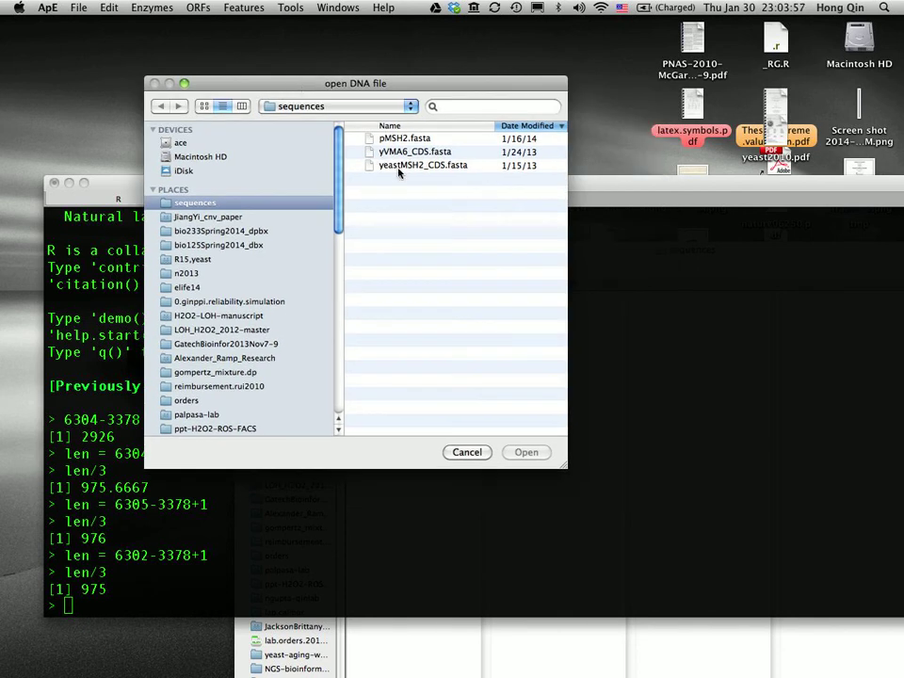
{"action": "left_click", "coordinate": [403, 140]}
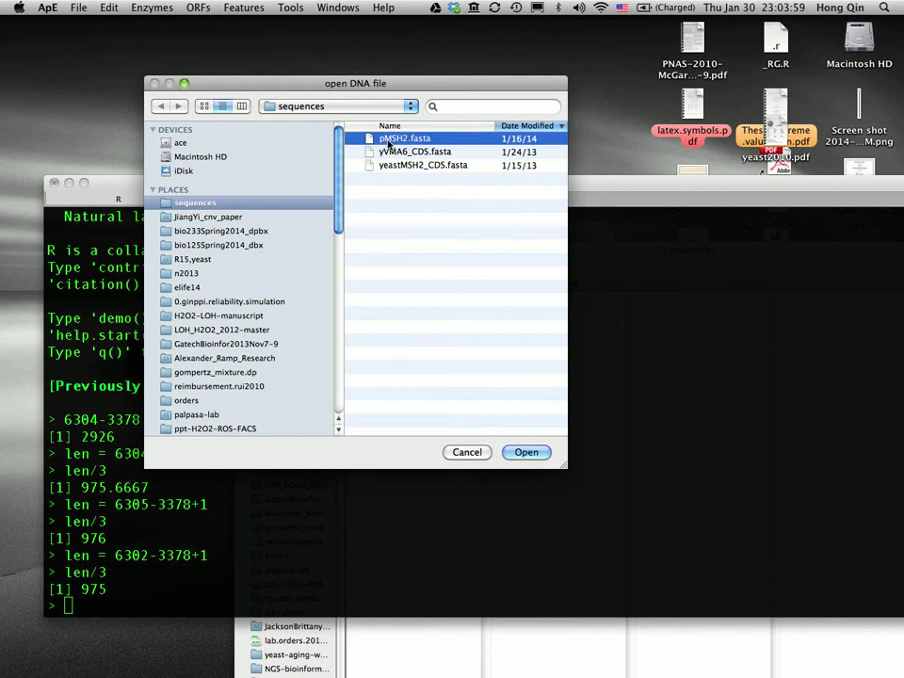
{"action": "mouse_move", "coordinate": [474, 241]}
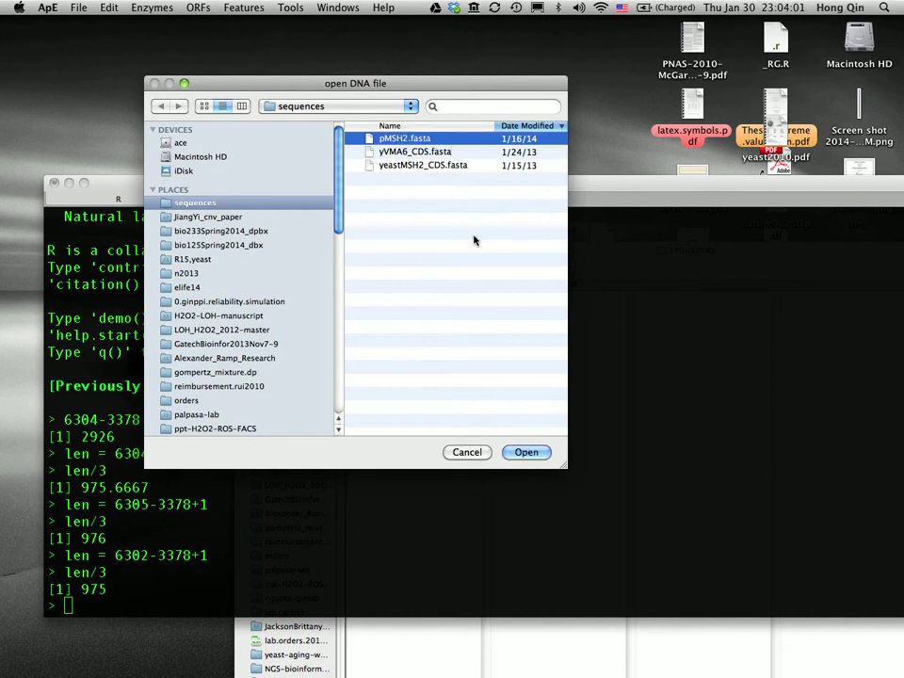
- Load pMSH2.fasta, a 9,325-base circular plasmid, into its own window
{"action": "left_click", "coordinate": [467, 452]}
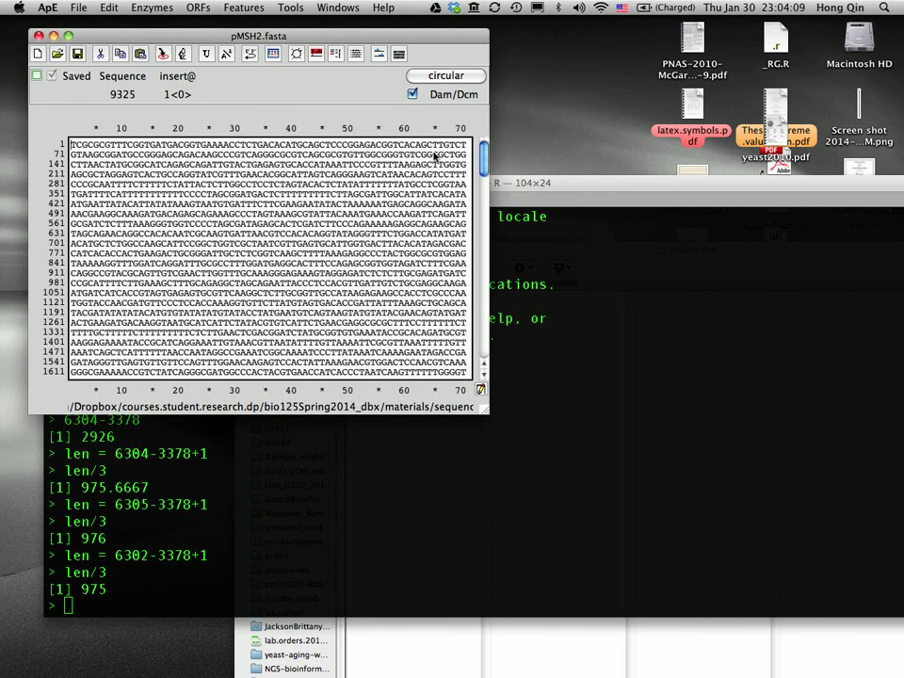
{"action": "scroll", "scroll_direction": "down", "scroll_amount": 3}
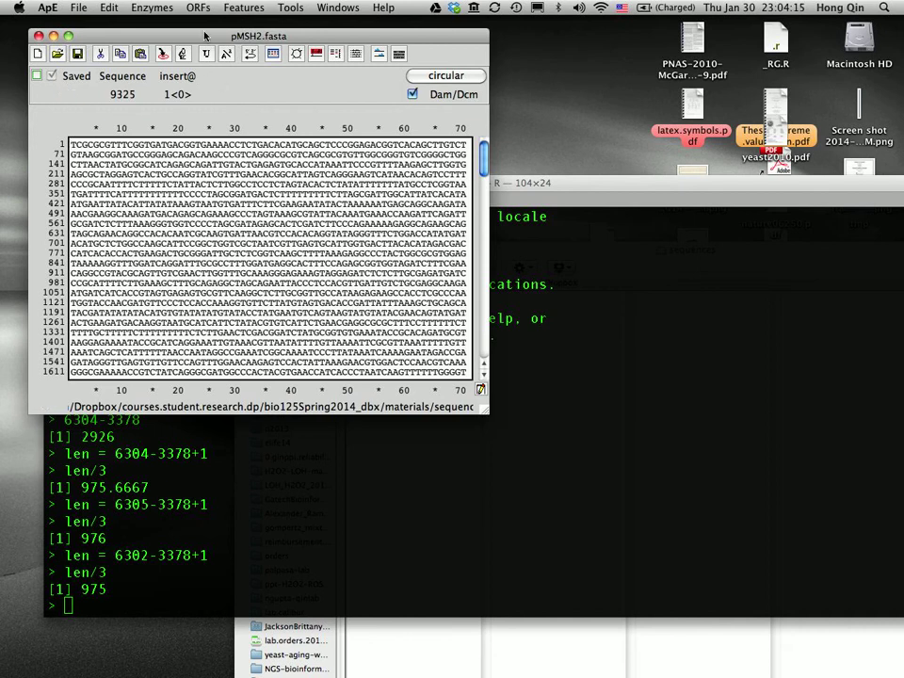
{"action": "left_click", "coordinate": [198, 8]}
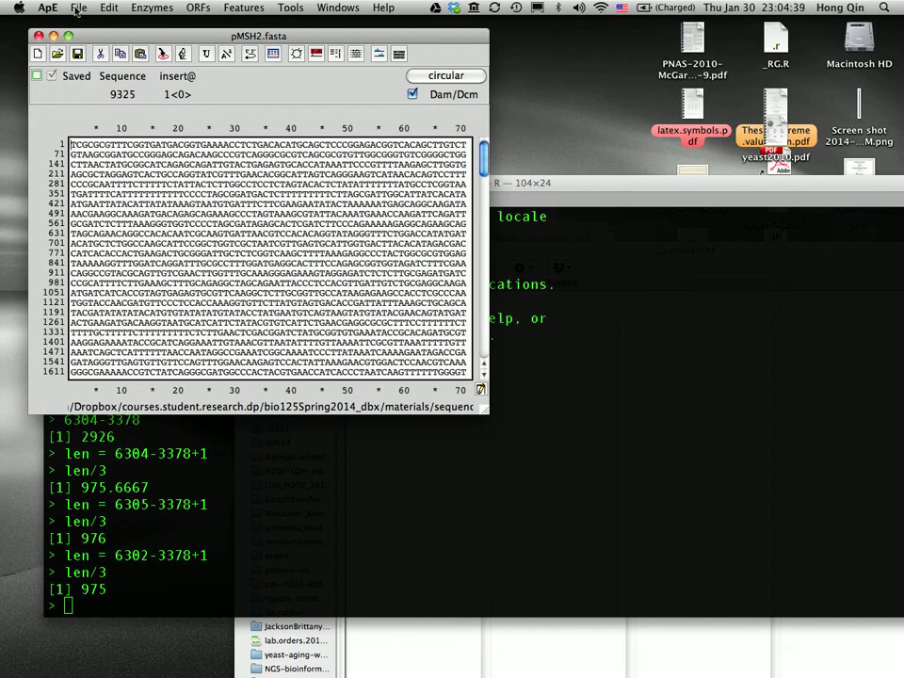
- Load yeastMSH2_CDS.fasta, a 2,895-base linear coding sequence, into a second window
{"action": "left_click", "coordinate": [79, 7]}
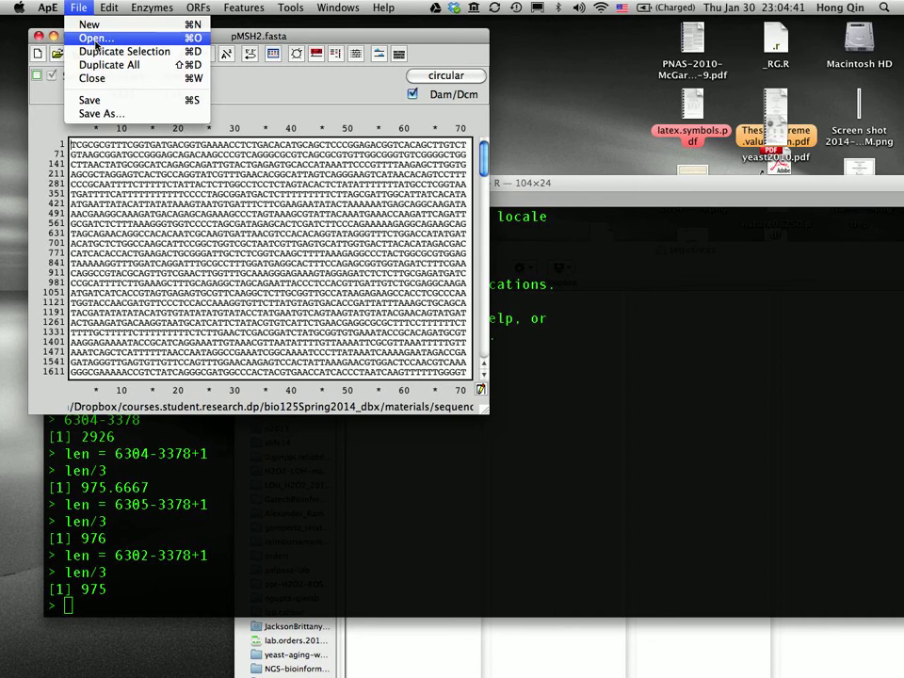
{"action": "left_click", "coordinate": [94, 38]}
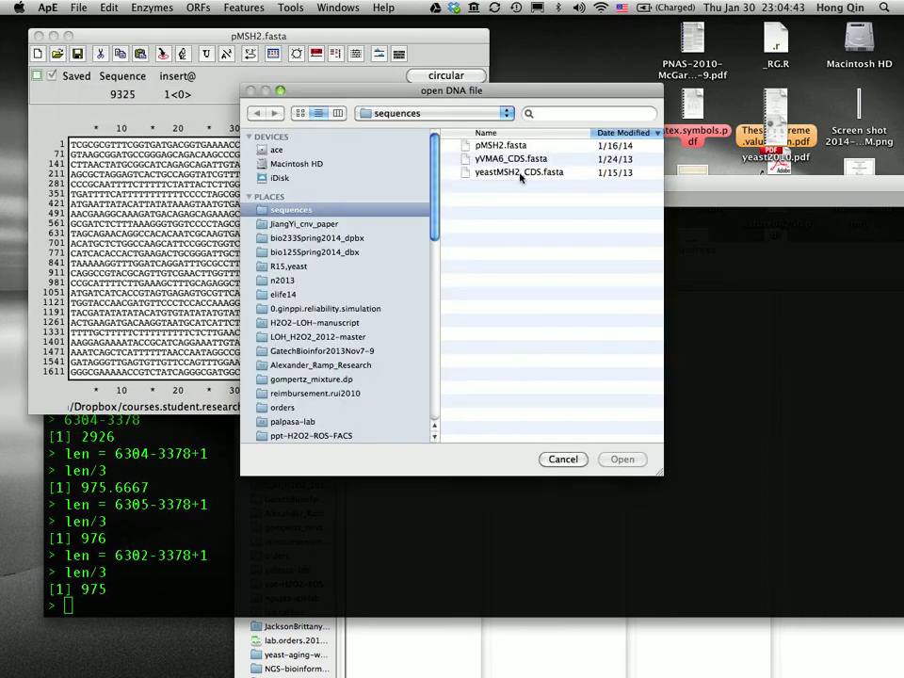
{"action": "left_click", "coordinate": [519, 171]}
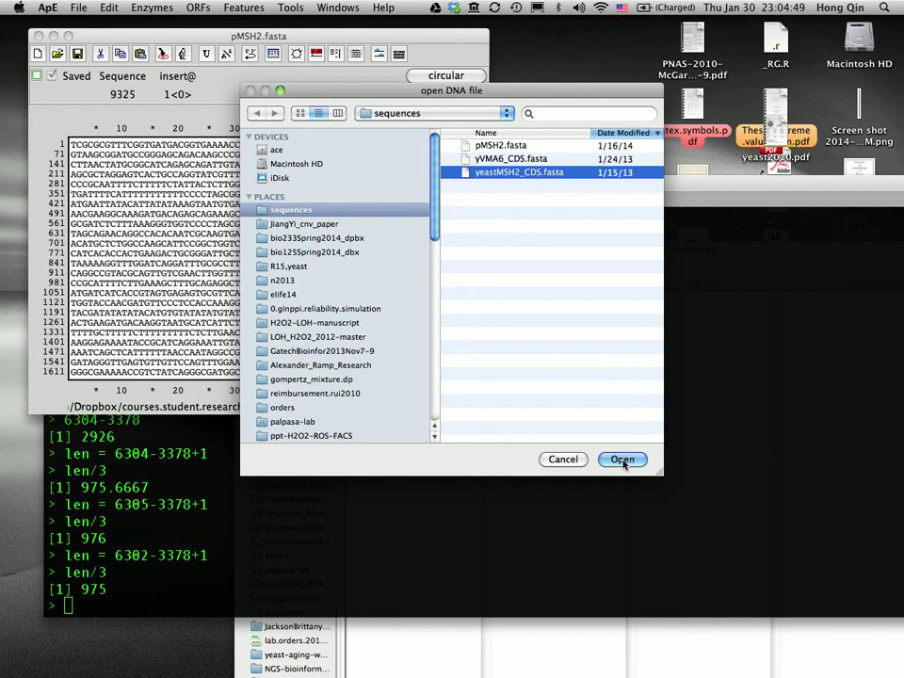
{"action": "left_click", "coordinate": [621, 460]}
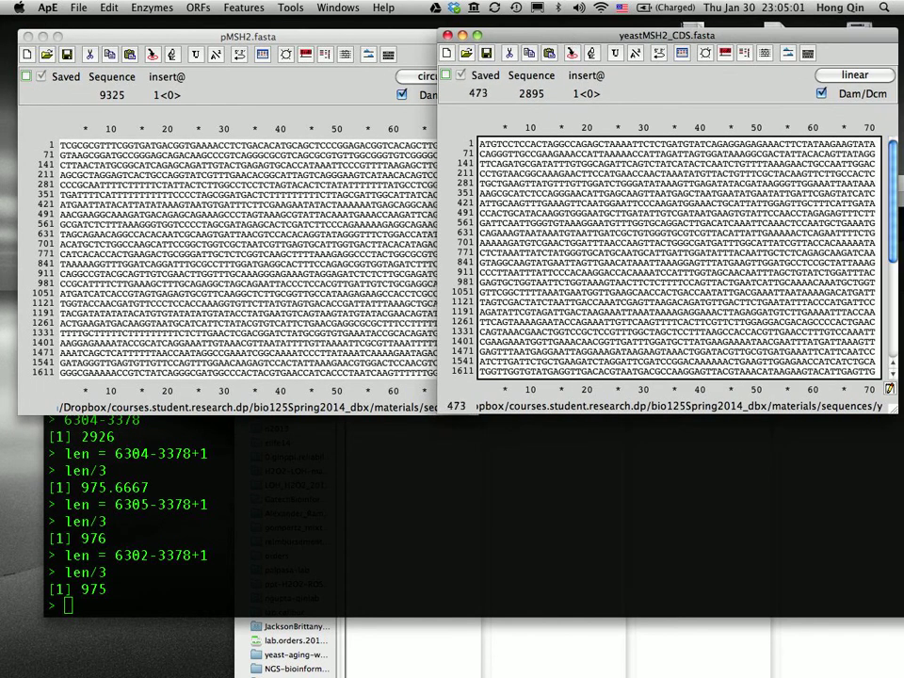
{"action": "scroll", "scroll_direction": "down", "scroll_amount": 3}
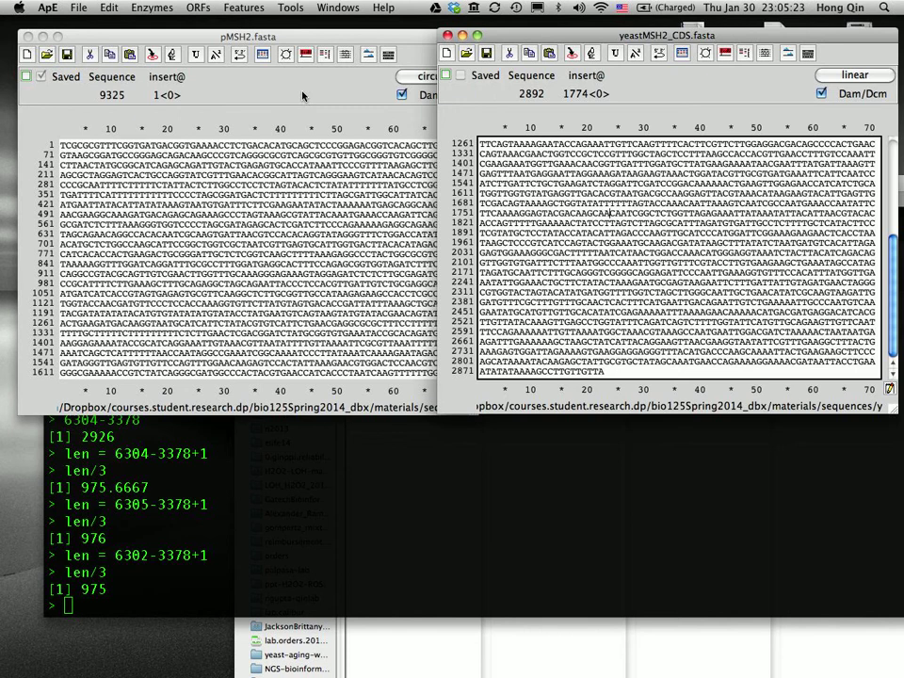
- Run Align Sequences with yeastMSH2_CDS.fasta as the second window, matching from base 3378
{"action": "left_click", "coordinate": [290, 8]}
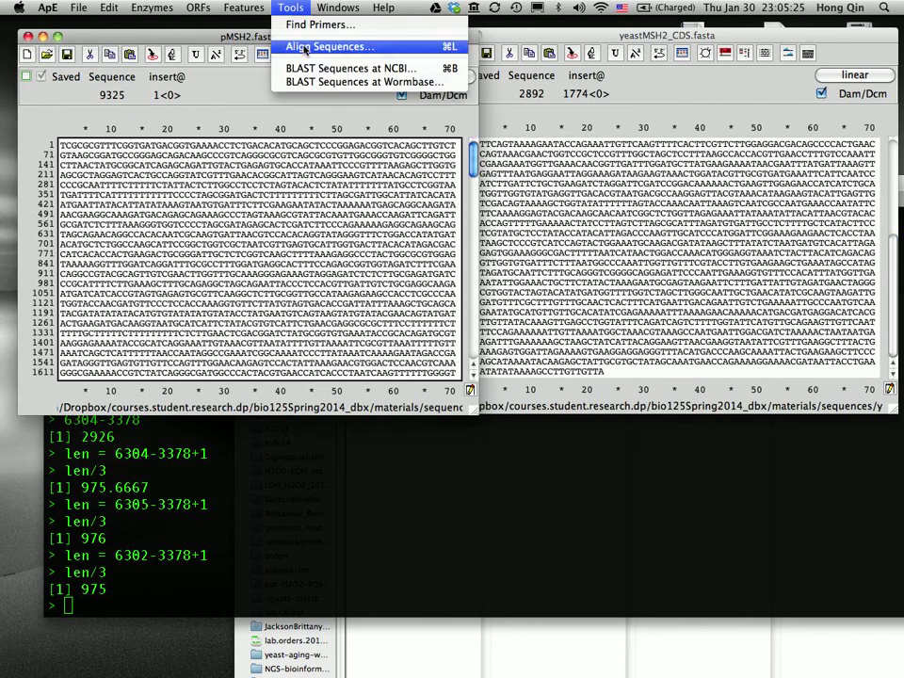
{"action": "left_click", "coordinate": [329, 45]}
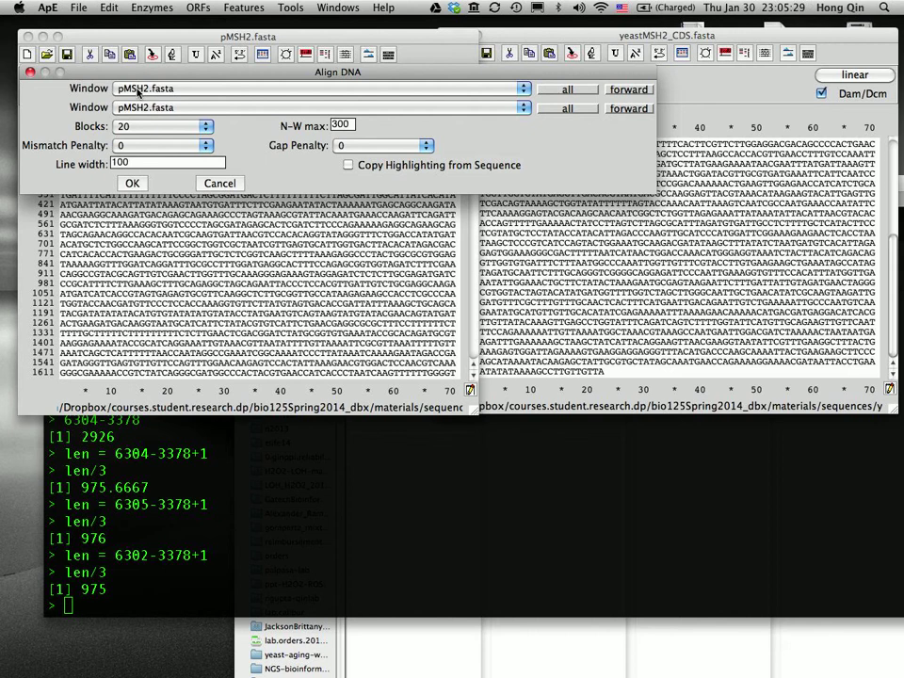
{"action": "left_click", "coordinate": [160, 125]}
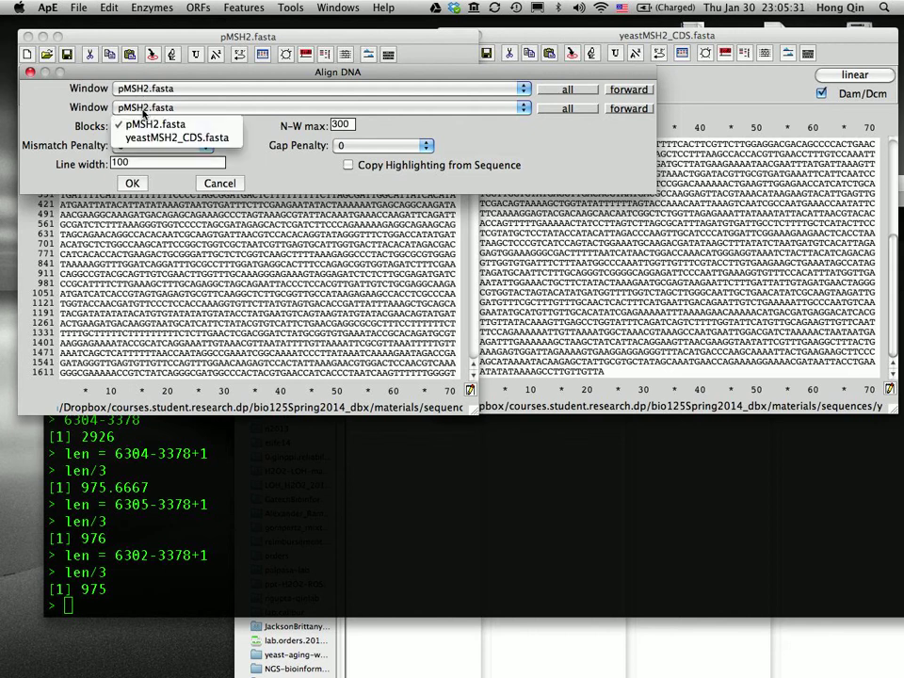
{"action": "left_click", "coordinate": [173, 136]}
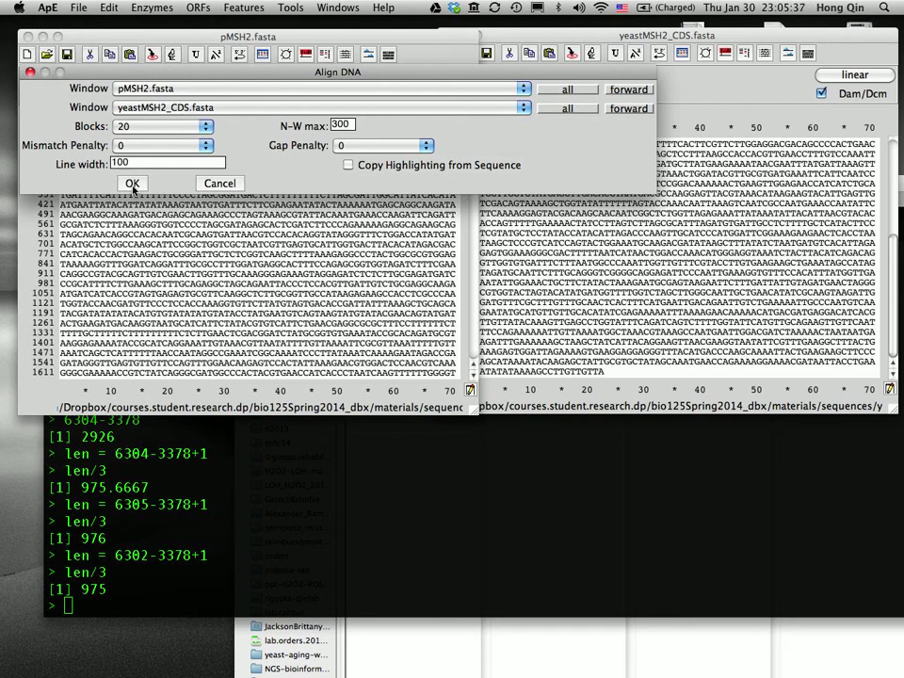
{"action": "left_click", "coordinate": [132, 183]}
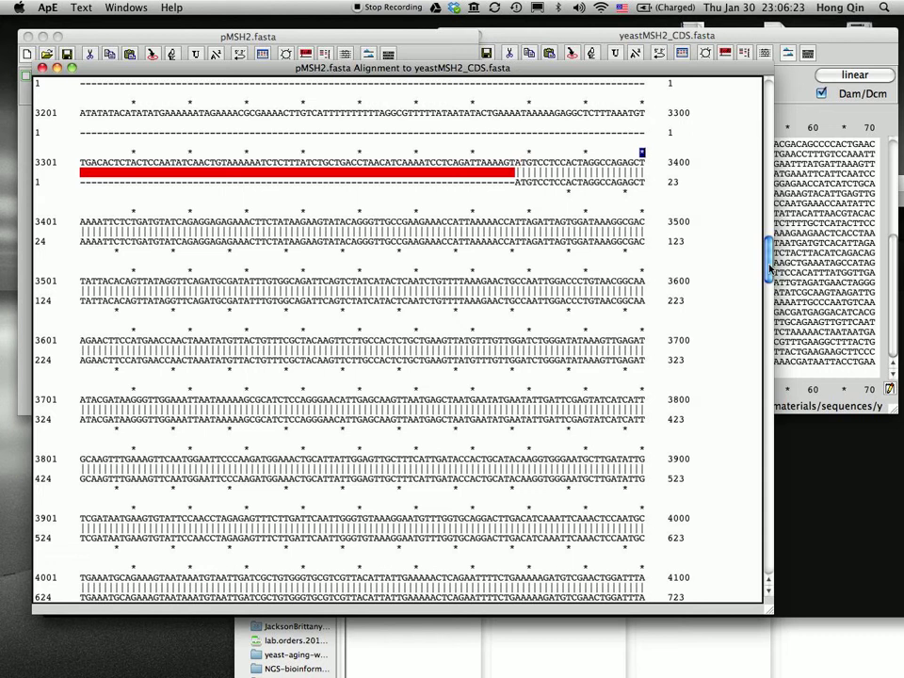
- Scroll to the end of the alignment where the coding sequence finishes near base 6380
{"action": "scroll", "scroll_direction": "down", "scroll_amount": 3}
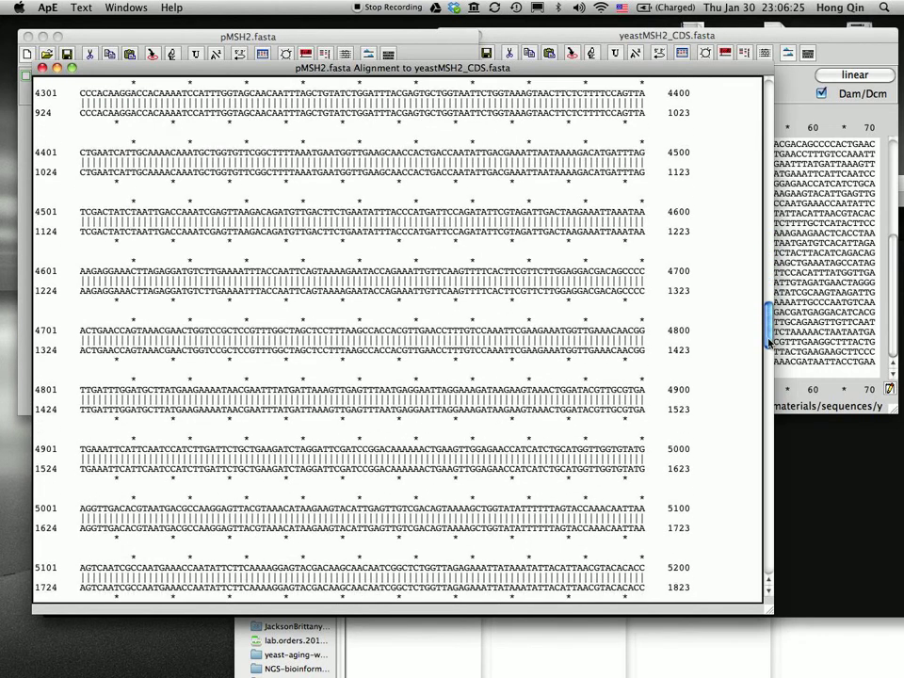
{"action": "scroll", "scroll_direction": "down", "scroll_amount": 3}
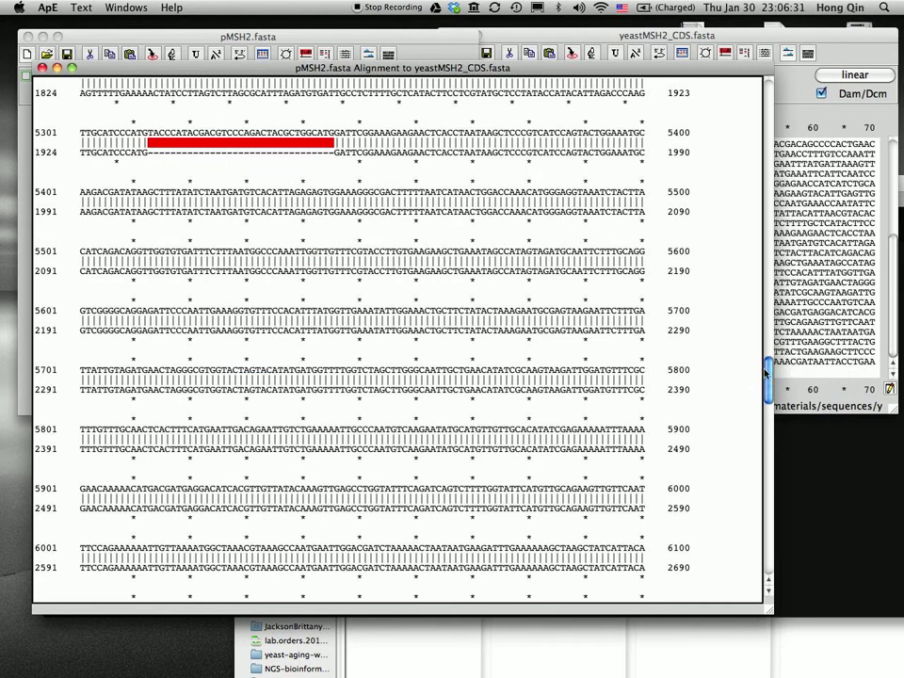
{"action": "scroll", "scroll_direction": "down", "scroll_amount": 3}
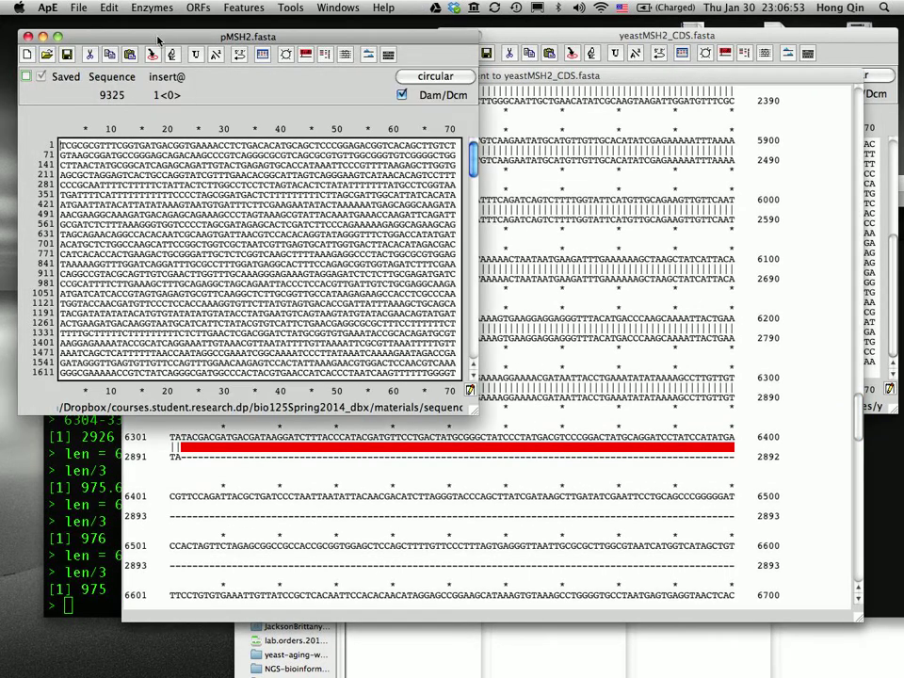
- Use Select From-To to mark bases 3378 to 6302 of pMSH2
{"action": "left_click", "coordinate": [110, 7]}
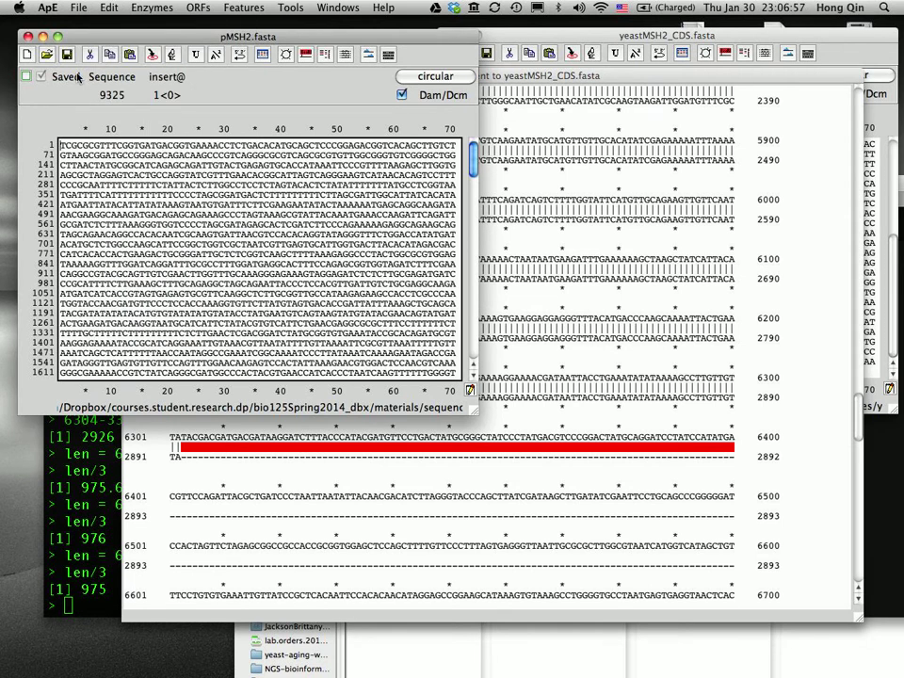
{"action": "left_click", "coordinate": [109, 7]}
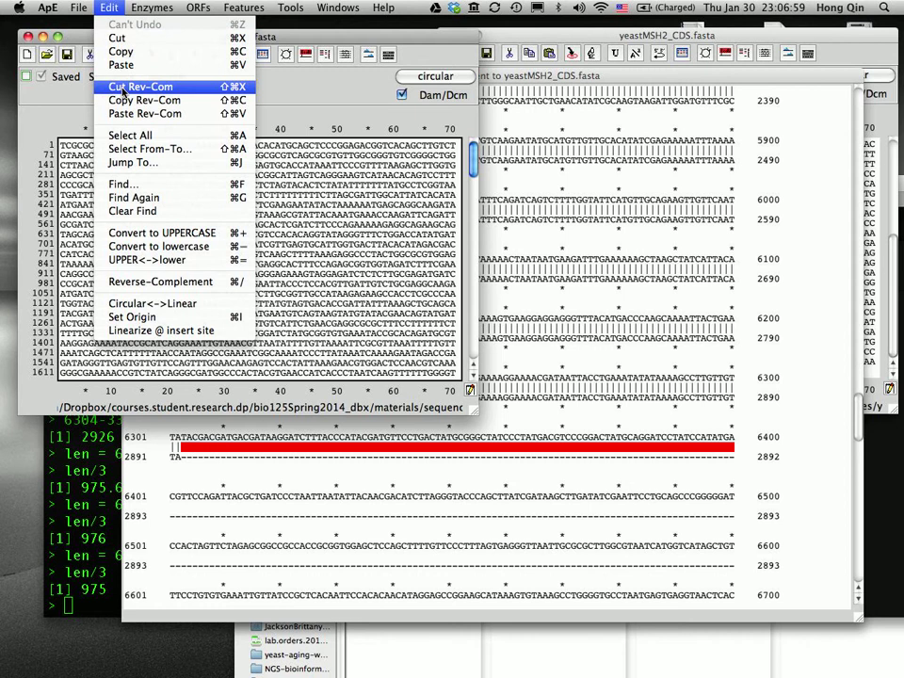
{"action": "mouse_move", "coordinate": [151, 149]}
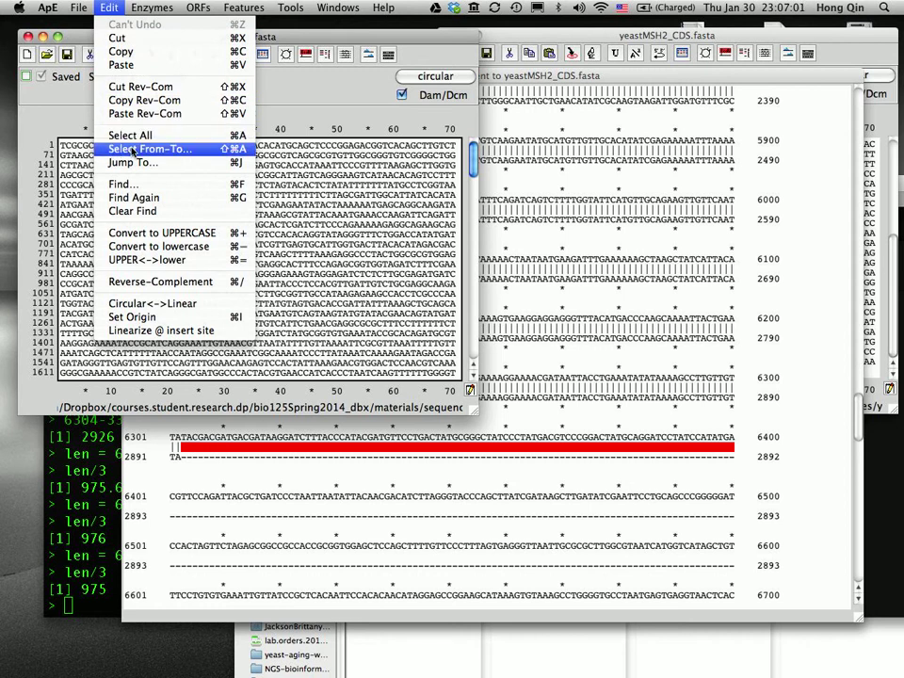
{"action": "left_click", "coordinate": [150, 149]}
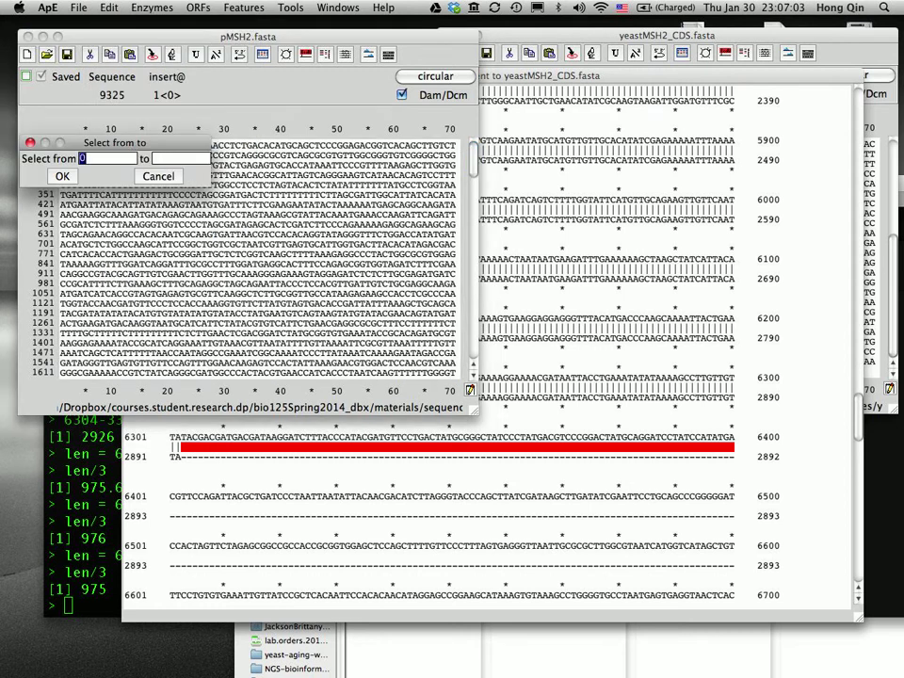
{"action": "type", "text": "3378"}
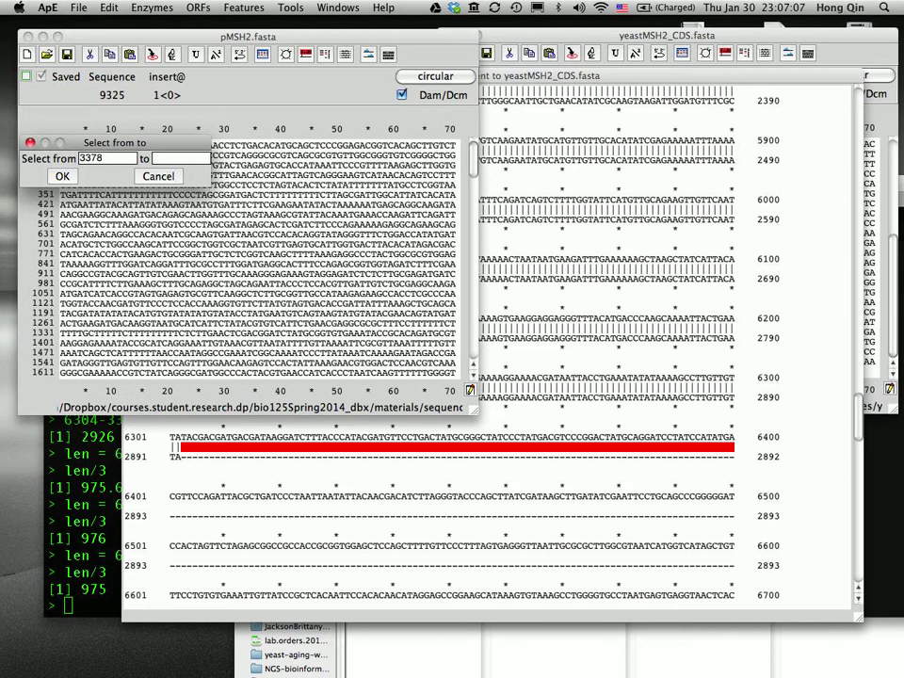
{"action": "type", "text": "6302"}
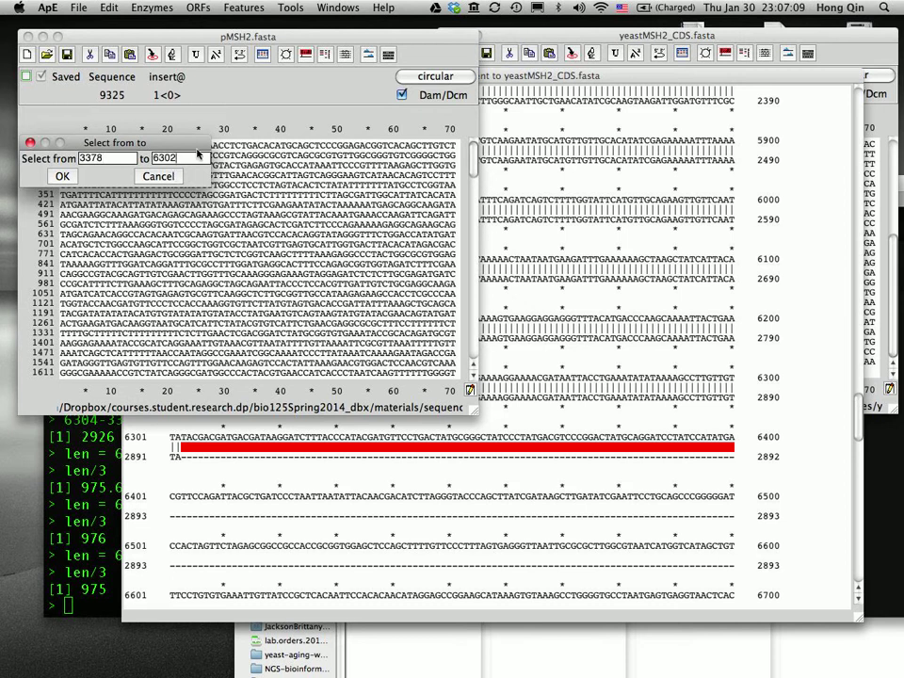
{"action": "left_click", "coordinate": [60, 177]}
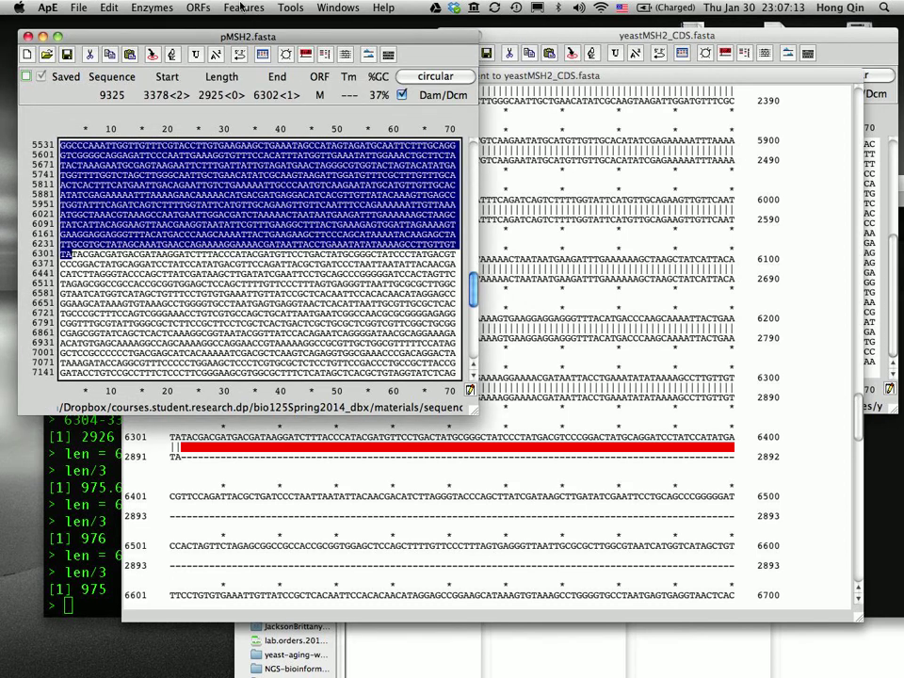
- Create a new feature named MSH2 of type Genes > CDS on the selection
{"action": "left_click", "coordinate": [243, 8]}
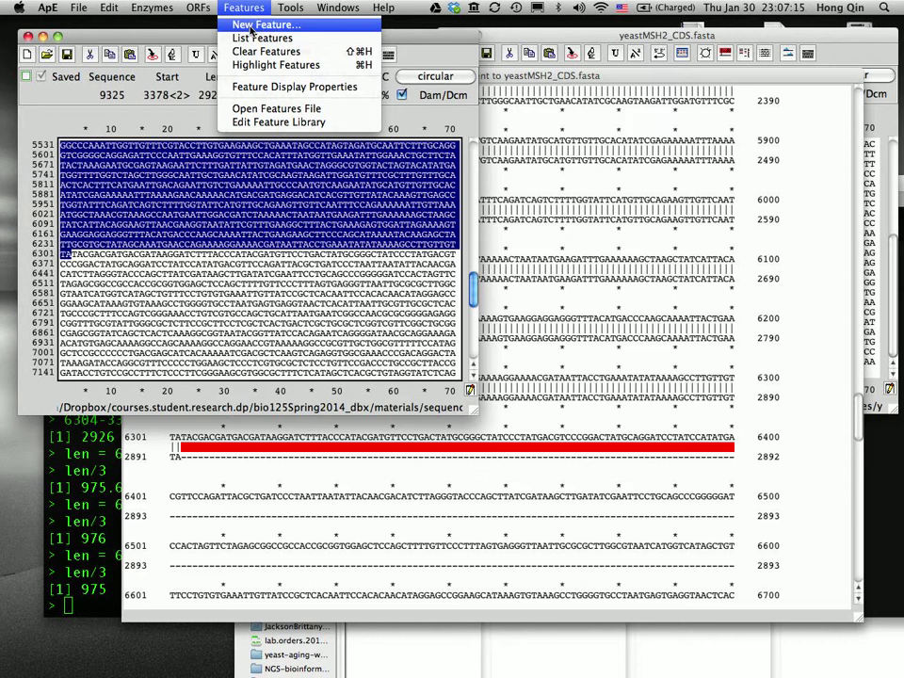
{"action": "left_click", "coordinate": [264, 23]}
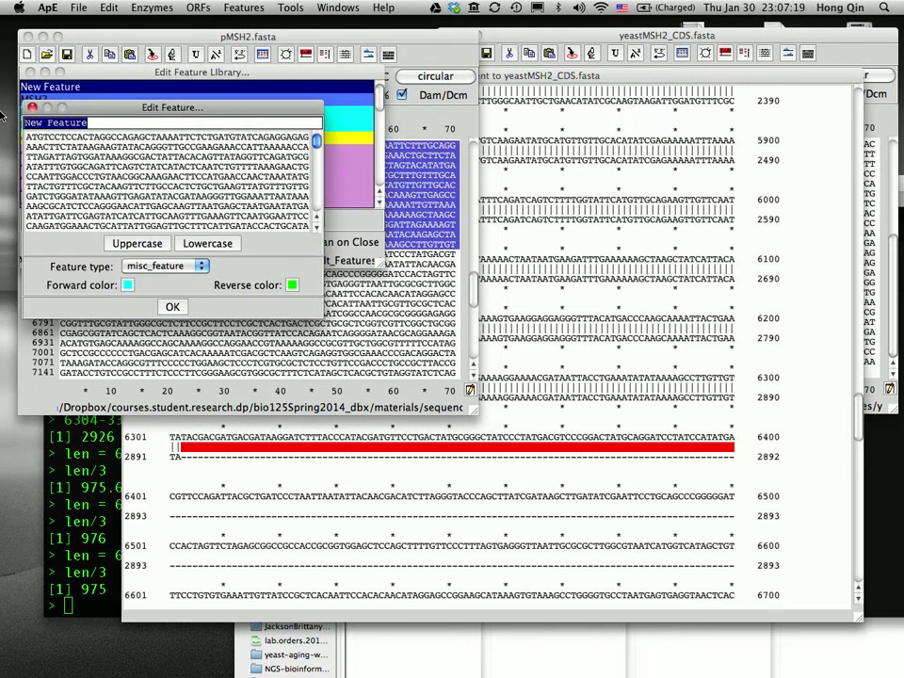
{"action": "type", "text": "MSH2"}
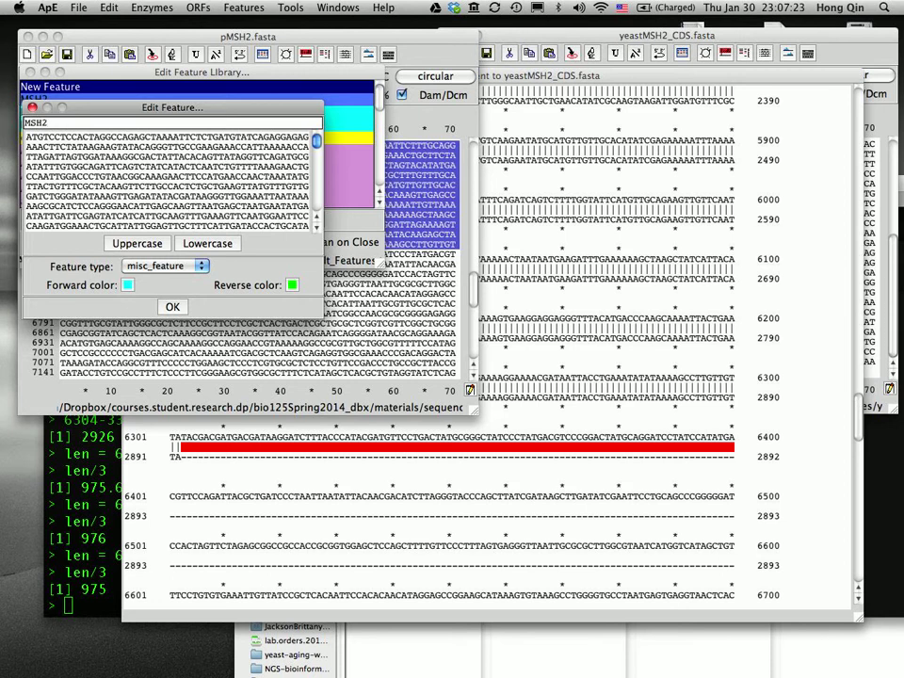
{"action": "left_click", "coordinate": [166, 264]}
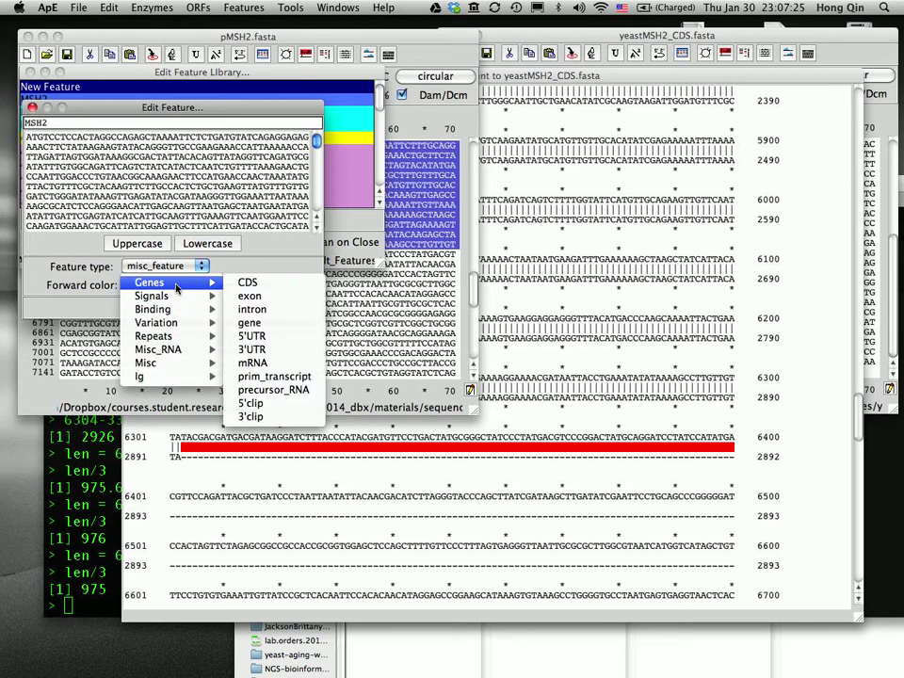
{"action": "mouse_move", "coordinate": [248, 282]}
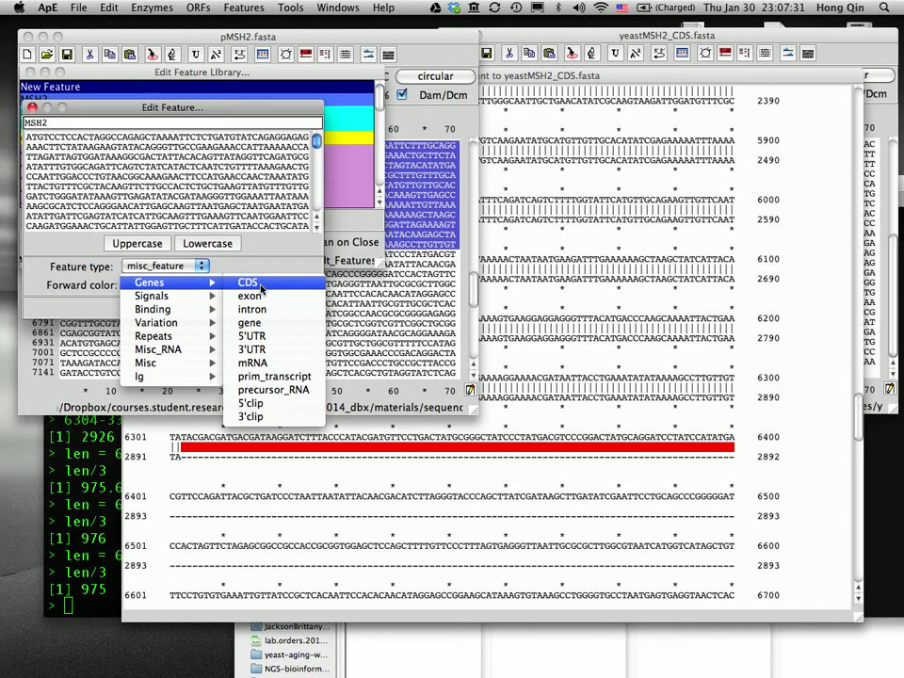
{"action": "left_click", "coordinate": [248, 283]}
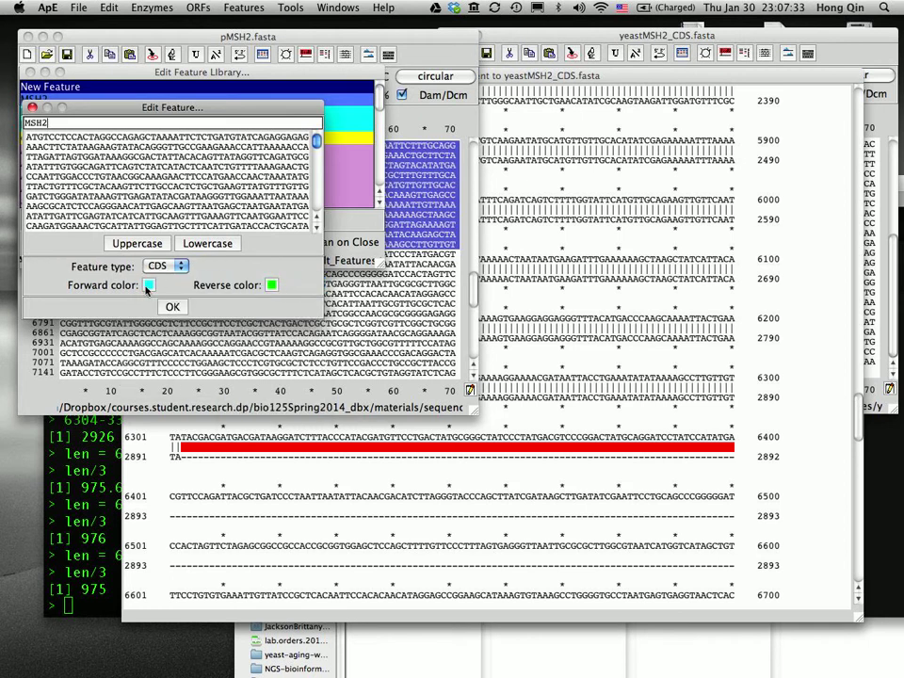
{"action": "left_click", "coordinate": [148, 284]}
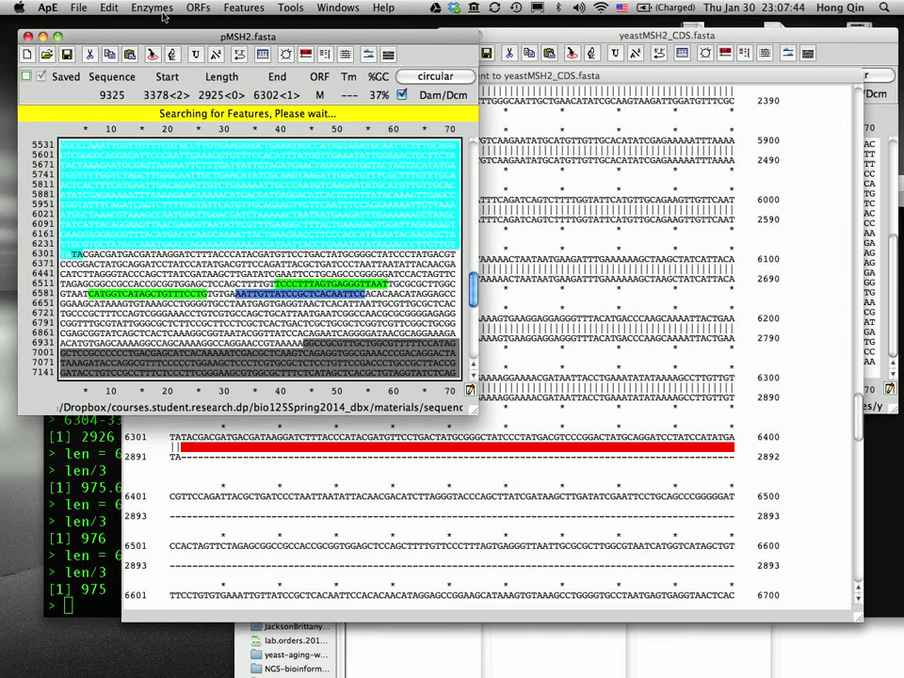
- Display the 9325 bp pMSH2 circular Graphic Map showing the MSH2 CDS
{"action": "left_click", "coordinate": [151, 8]}
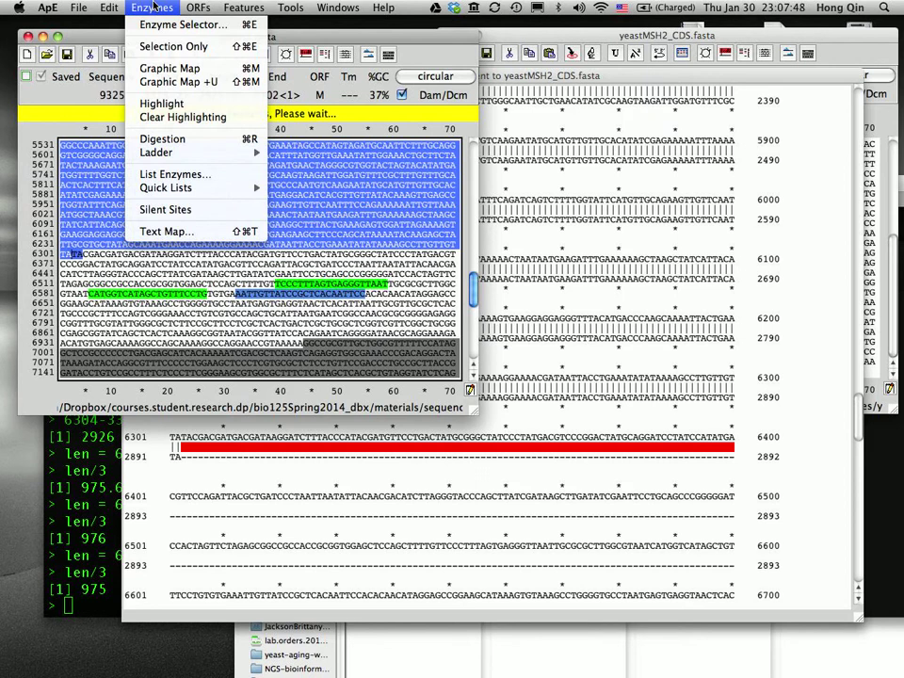
{"action": "mouse_move", "coordinate": [169, 68]}
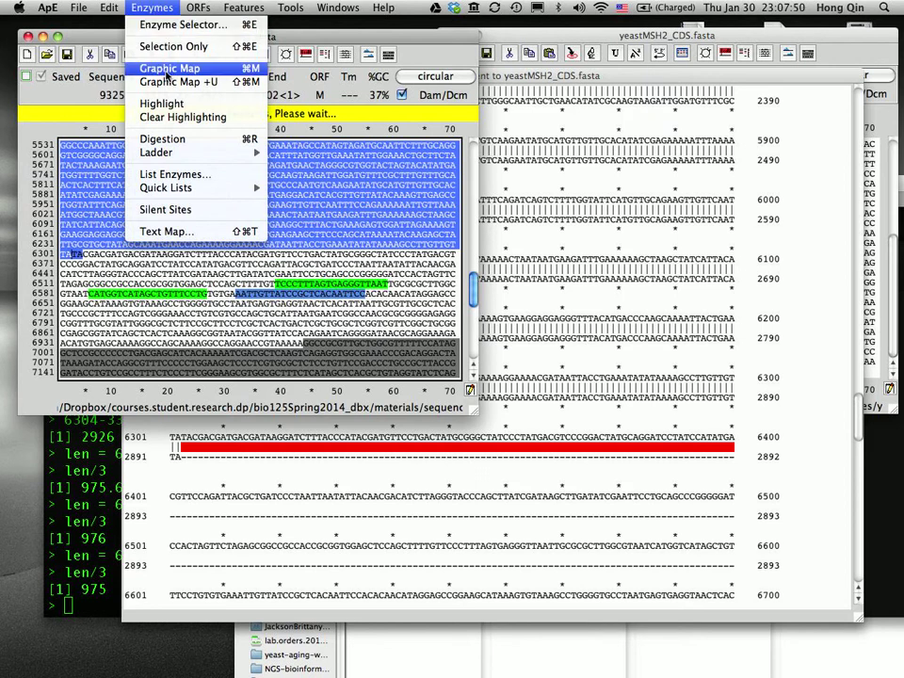
{"action": "left_click", "coordinate": [170, 67]}
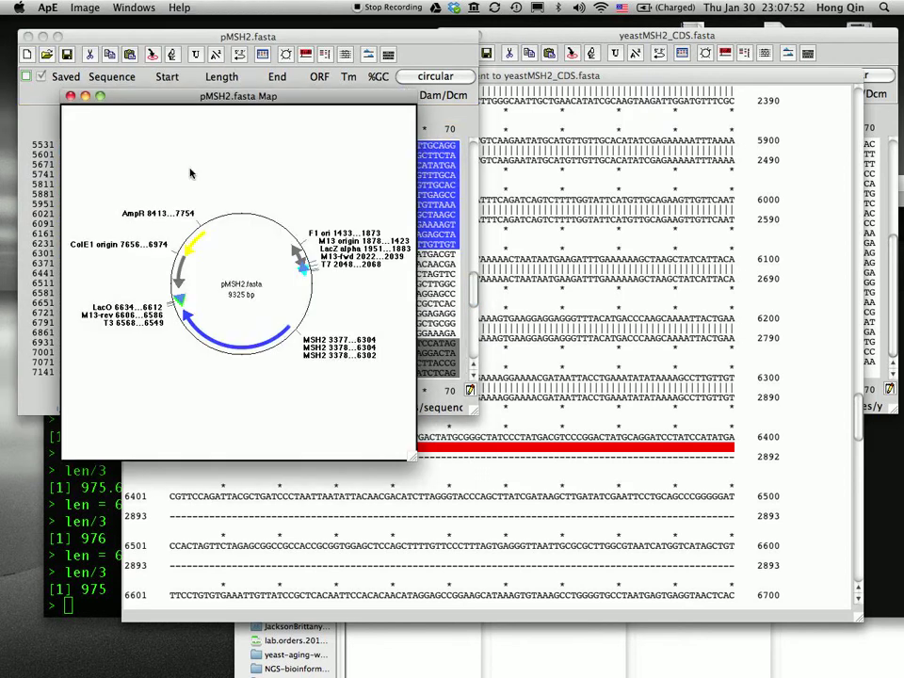
{"action": "mouse_move", "coordinate": [294, 388]}
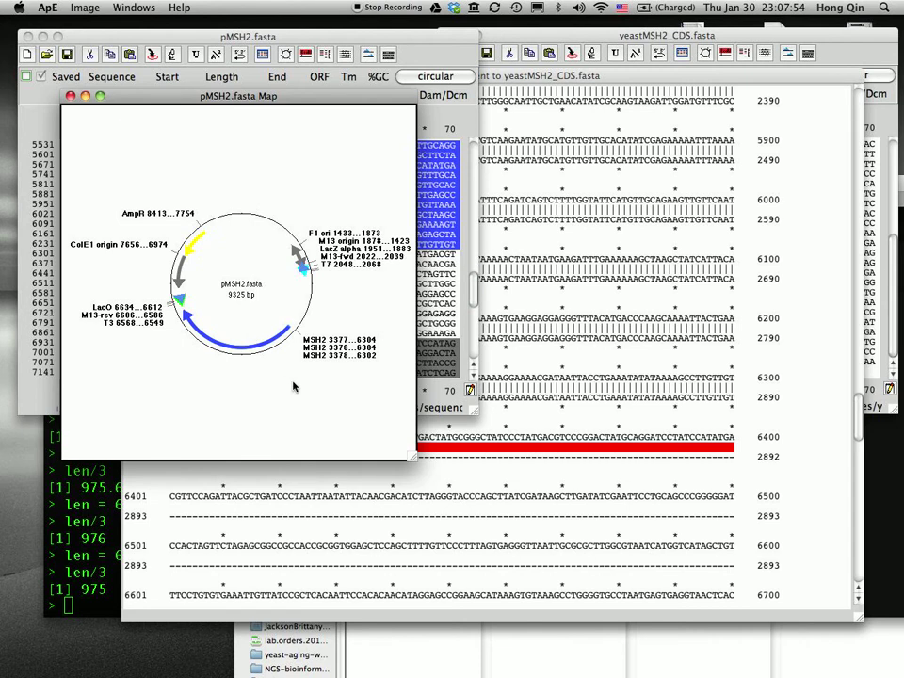
{"action": "mouse_move", "coordinate": [354, 373]}
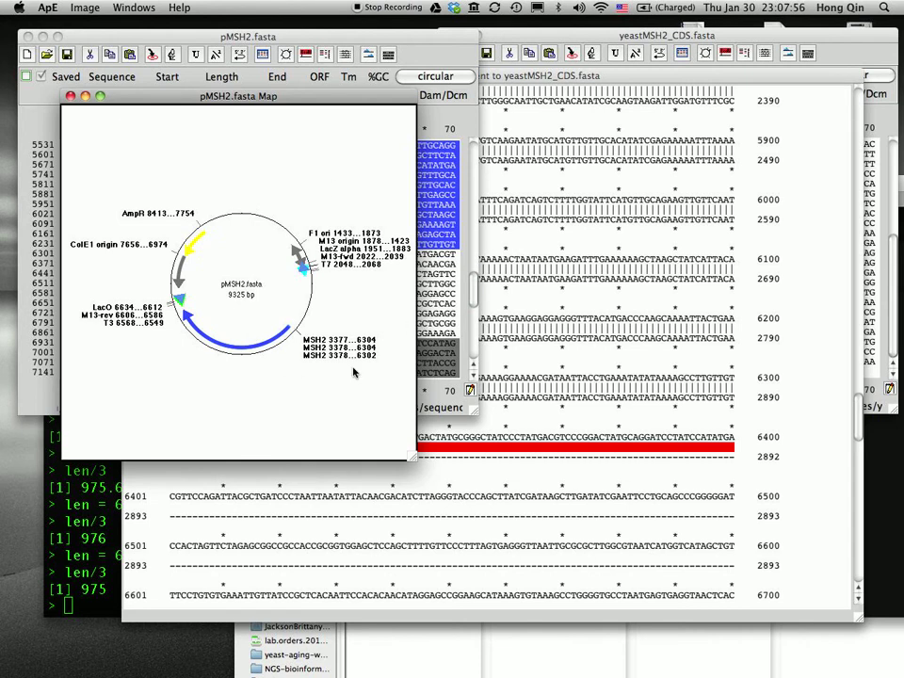